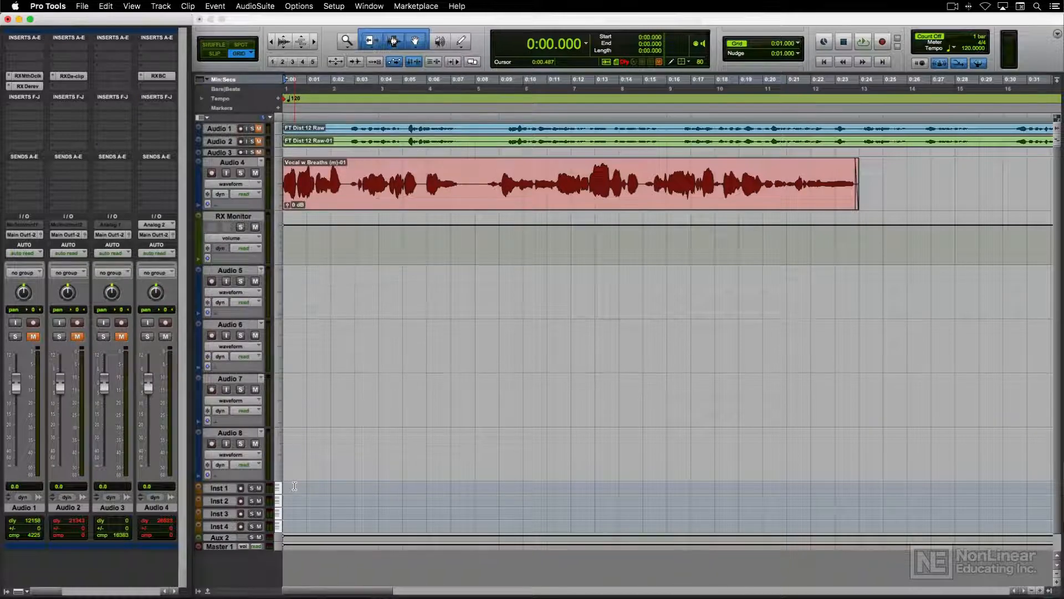
Step: Open AudioSuite RX Connect for Vocal w Breaths, set Repair mode, and send it to iZotope RX
left_click(254, 6)
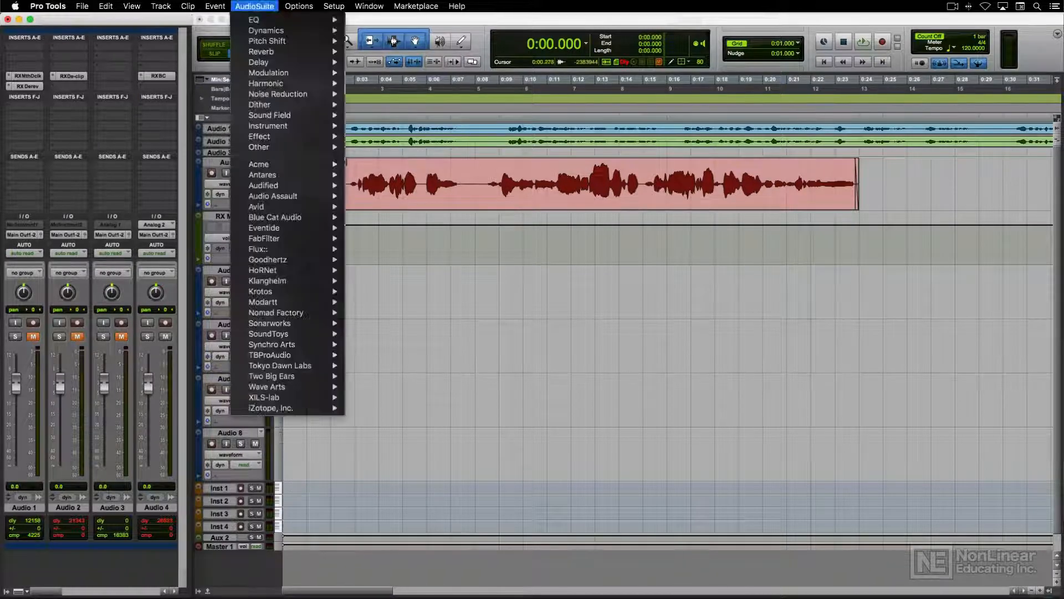
mouse_move(278, 408)
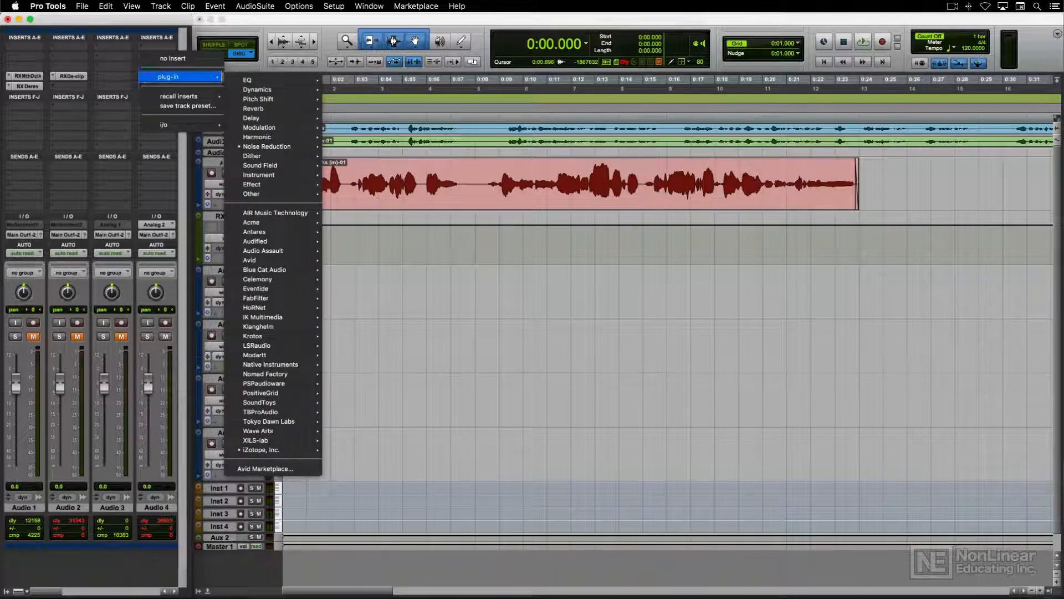
left_click(261, 449)
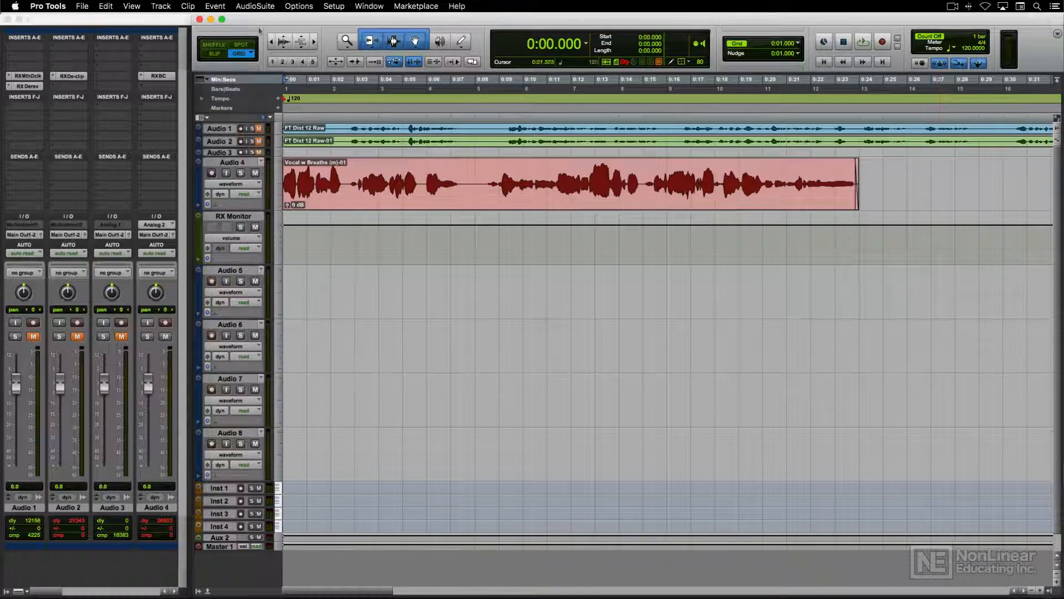
left_click(254, 6)
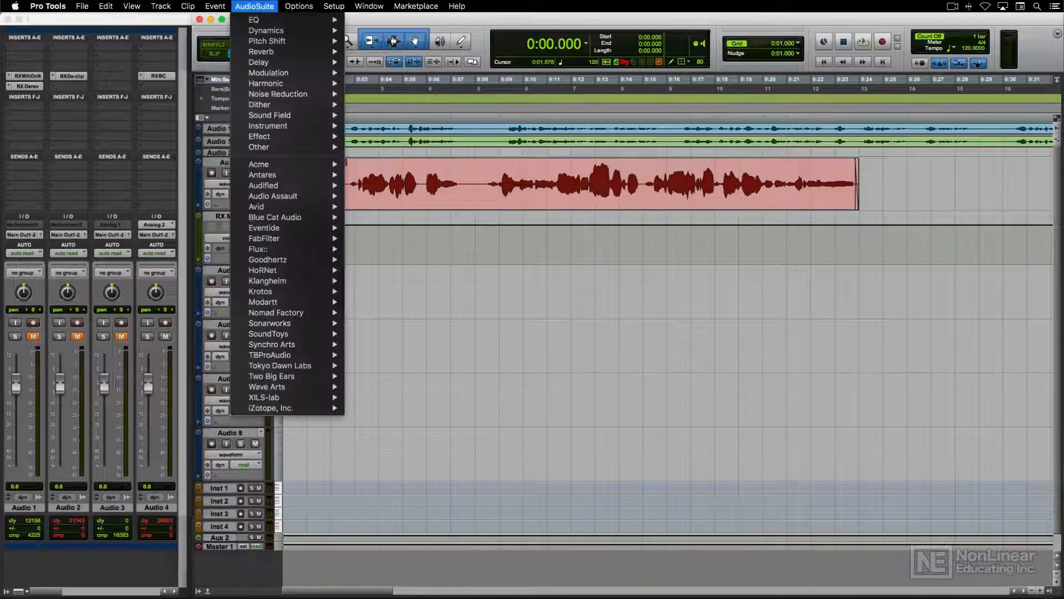
mouse_move(271, 408)
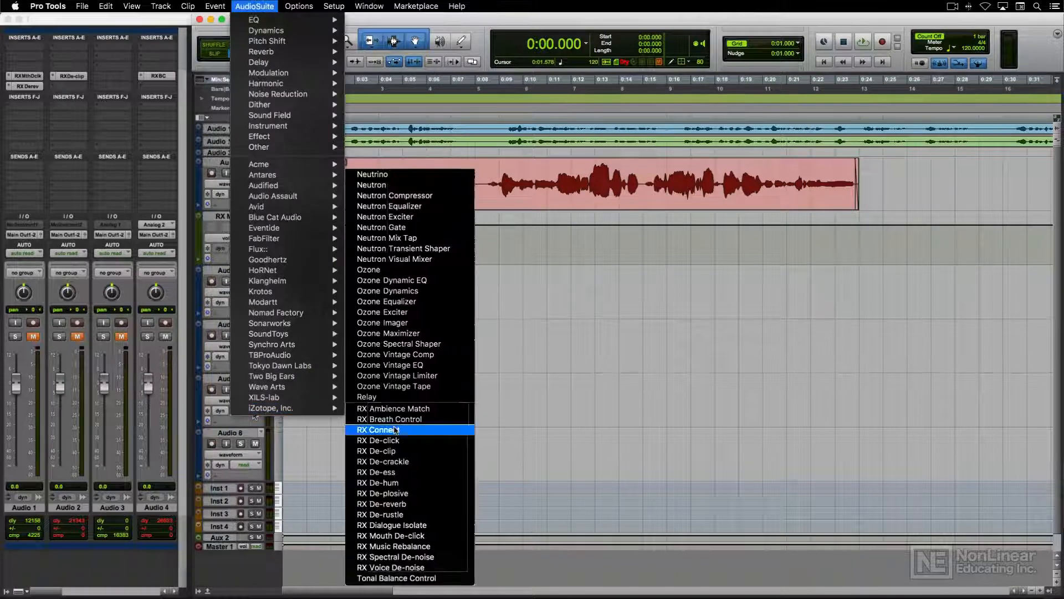
left_click(383, 429)
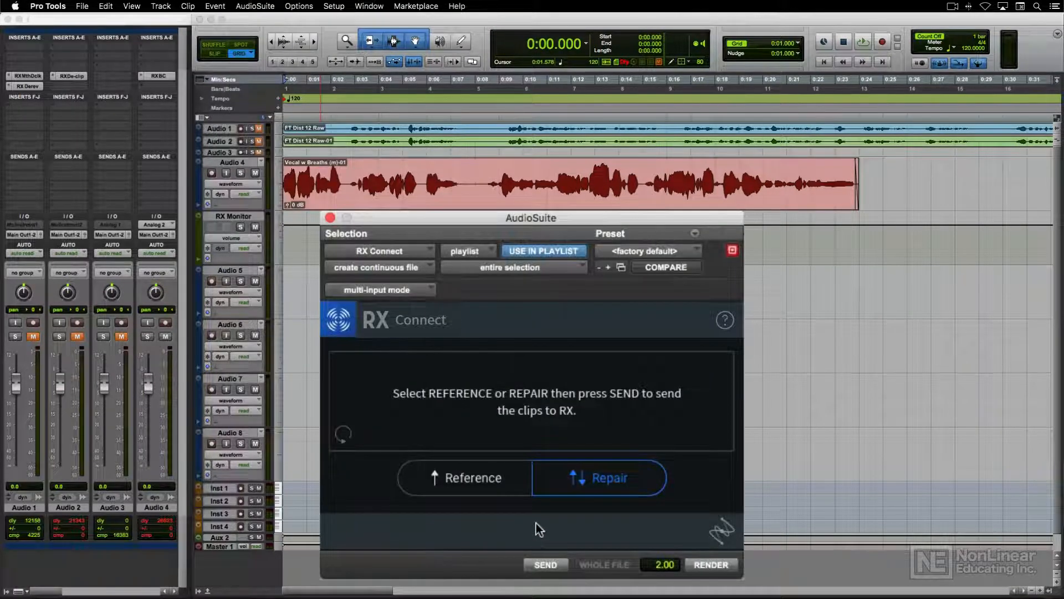
left_click(464, 477)
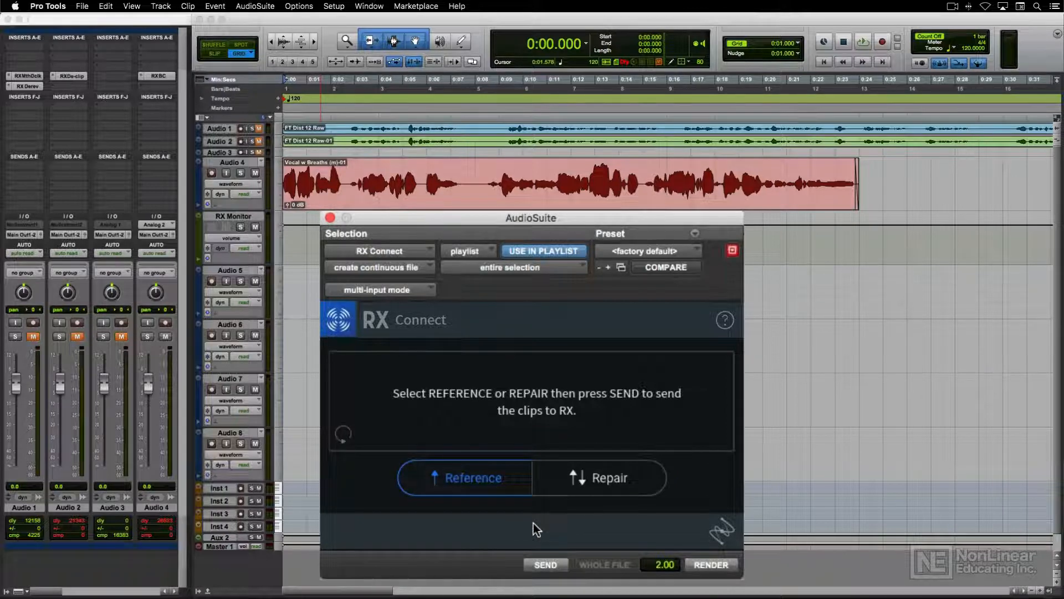
mouse_move(581, 510)
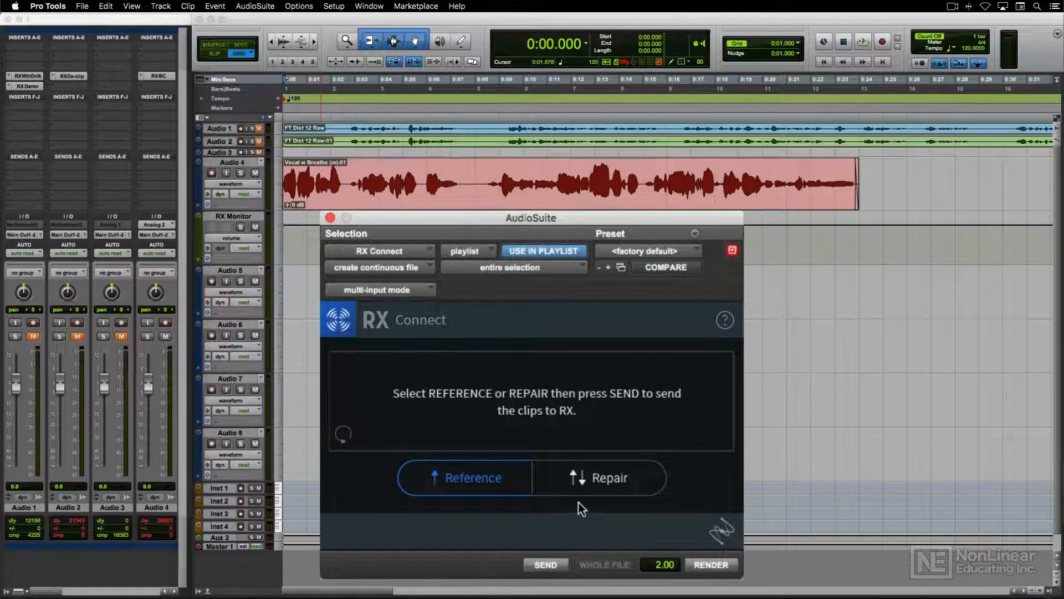
left_click(609, 478)
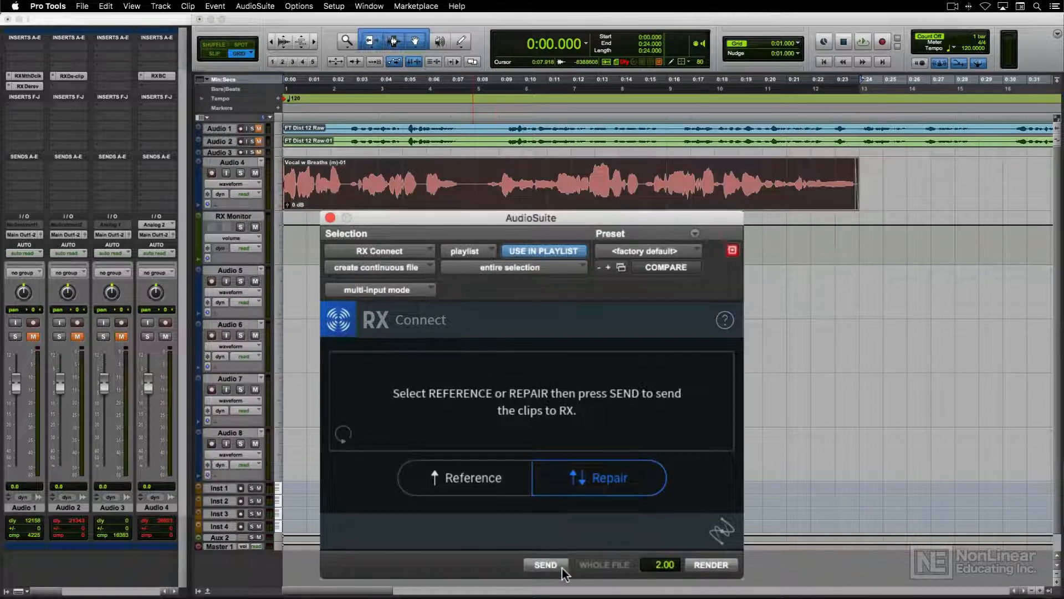
left_click(546, 565)
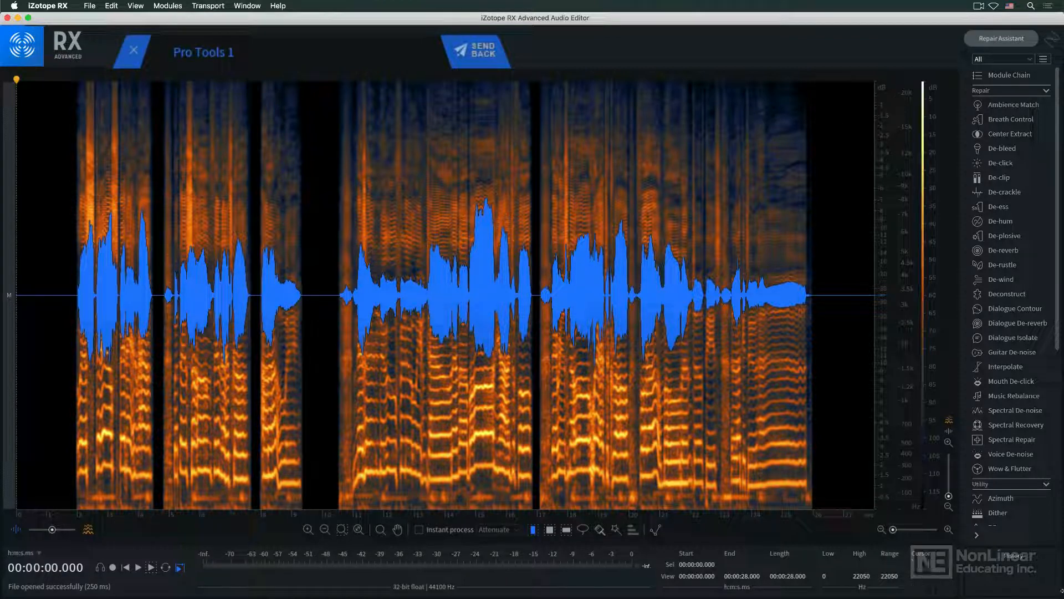
Step: Render Breath Control at -30 dB on the Pro Tools 1 vocal and send it back
left_click(1011, 119)
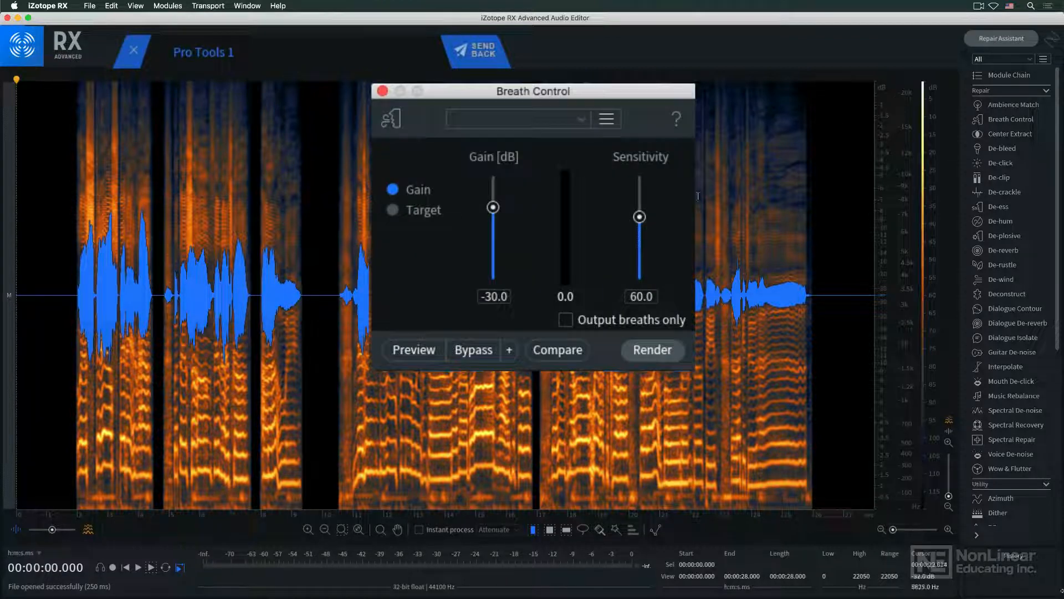
left_click(651, 350)
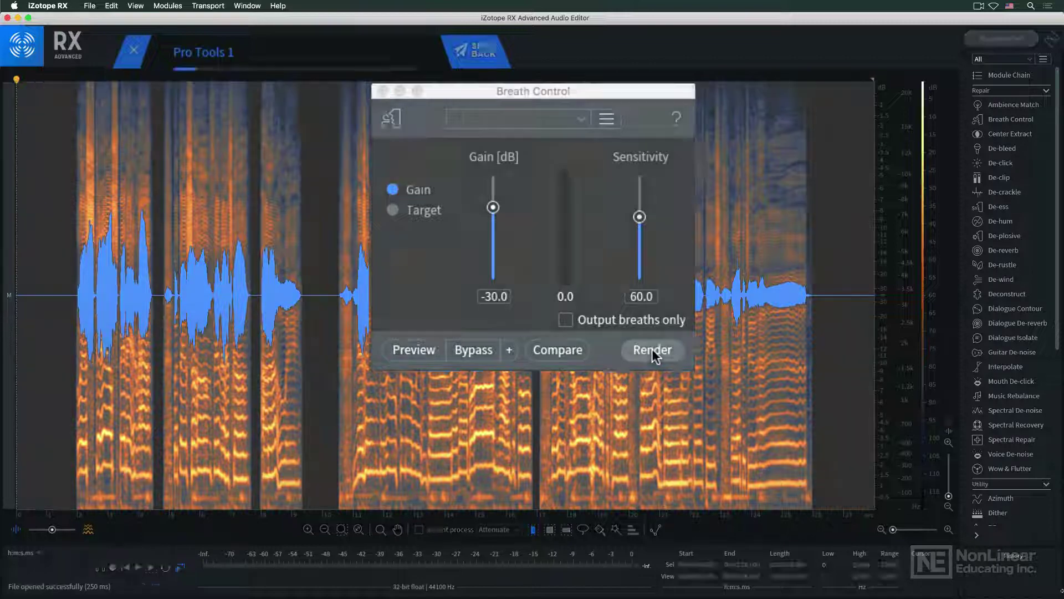
left_click(652, 350)
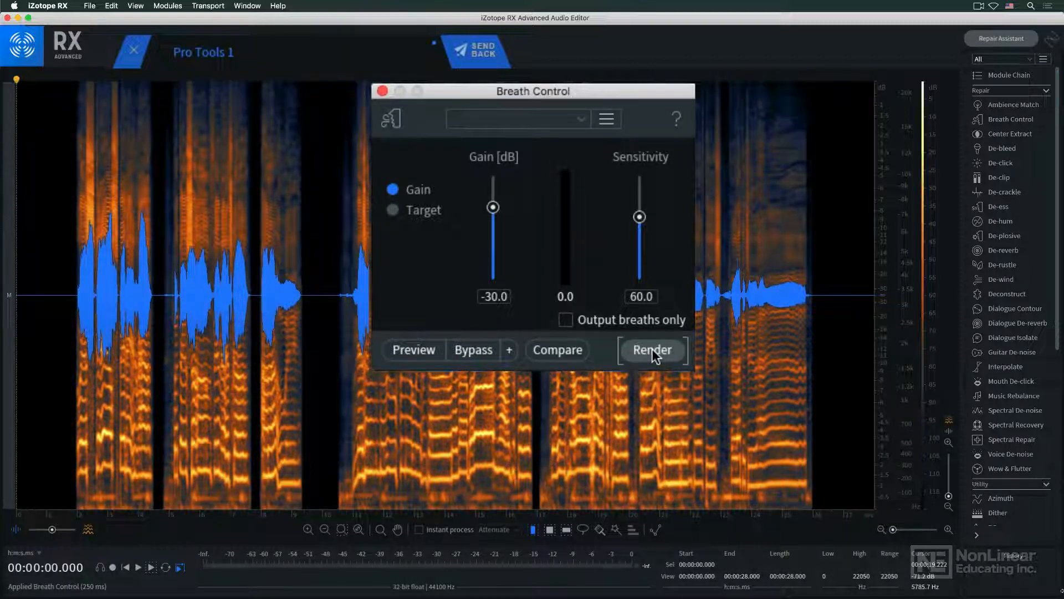
left_click(652, 349)
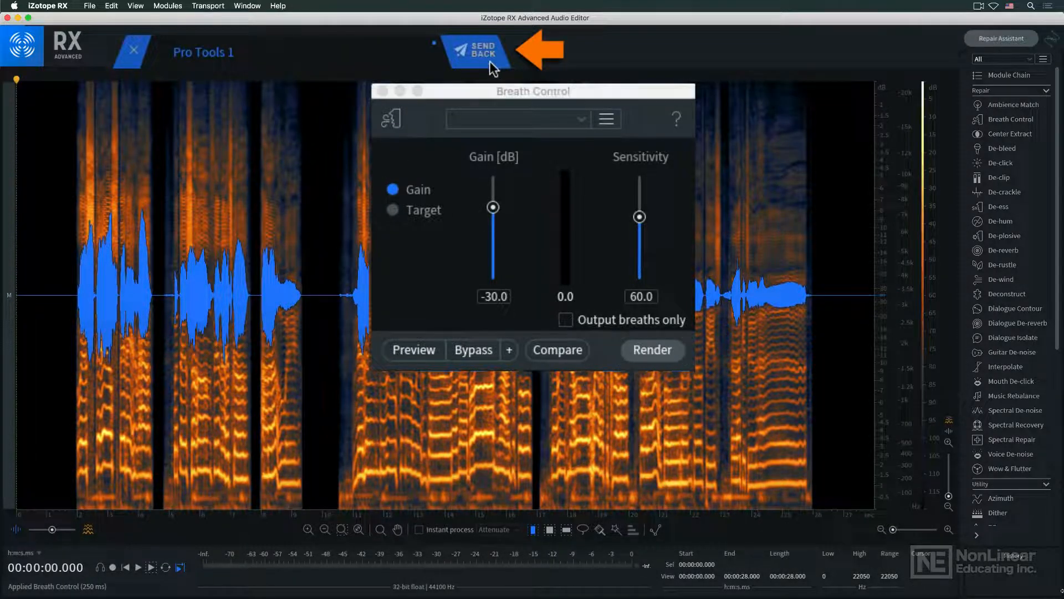
Step: Render the returned audio onto Audio 4 as Vocal w Breaths (m)-RXCnct_01-01
left_click(476, 50)
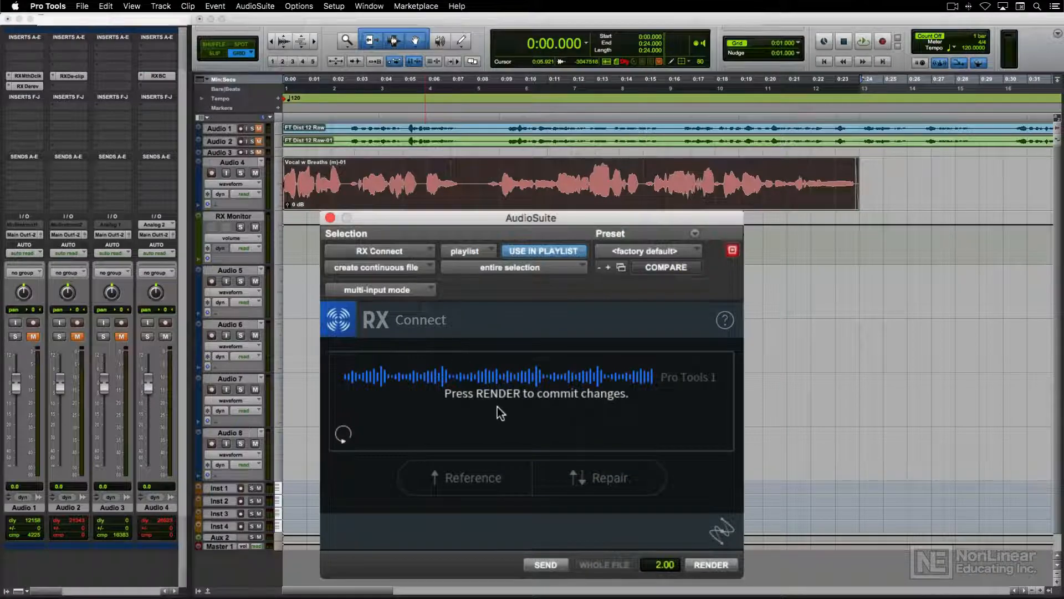
left_click(712, 564)
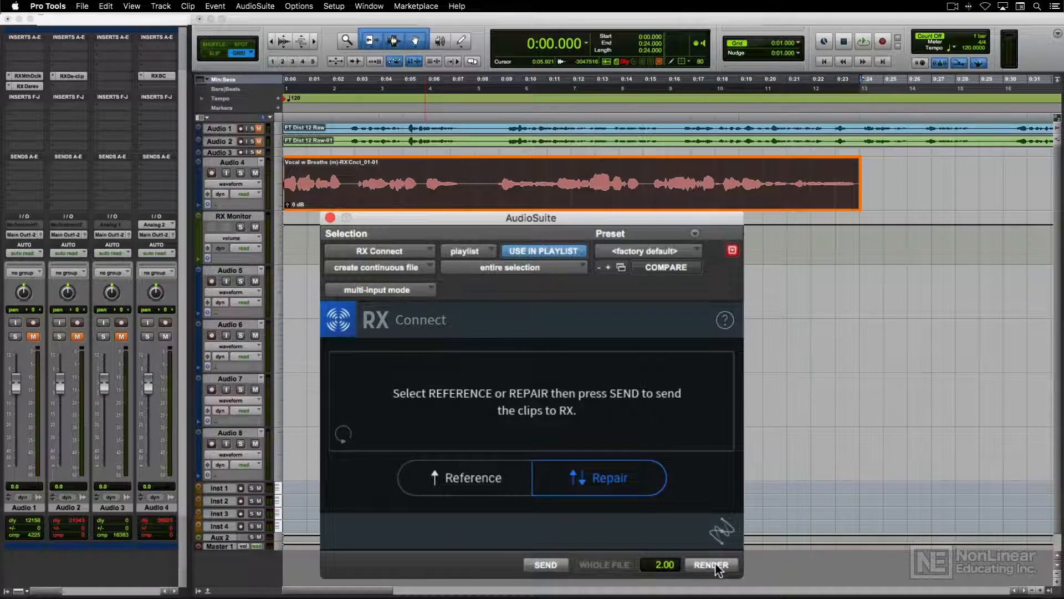
mouse_move(609, 527)
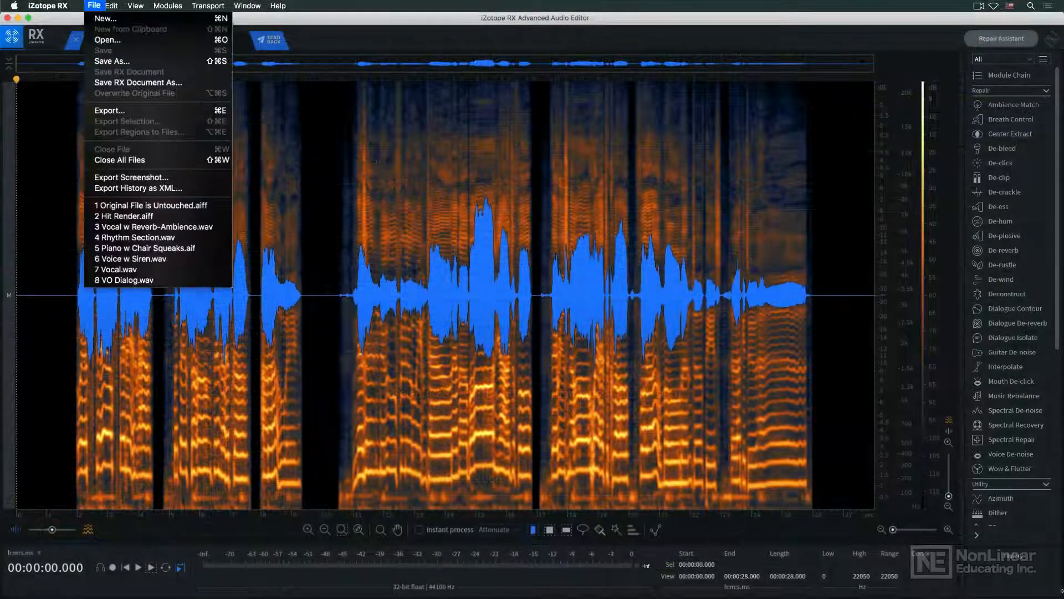
Step: Save the edit as RX document 'RX Connect Edit' and insert RX Monitor (mono) in Pro Tools
left_click(137, 82)
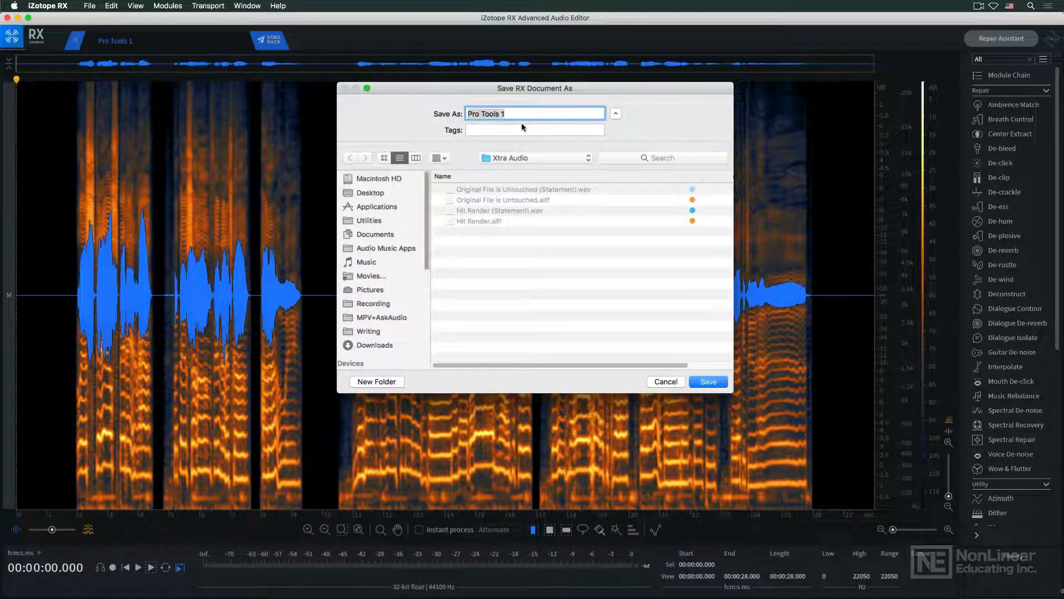
type("RX Connect Edit")
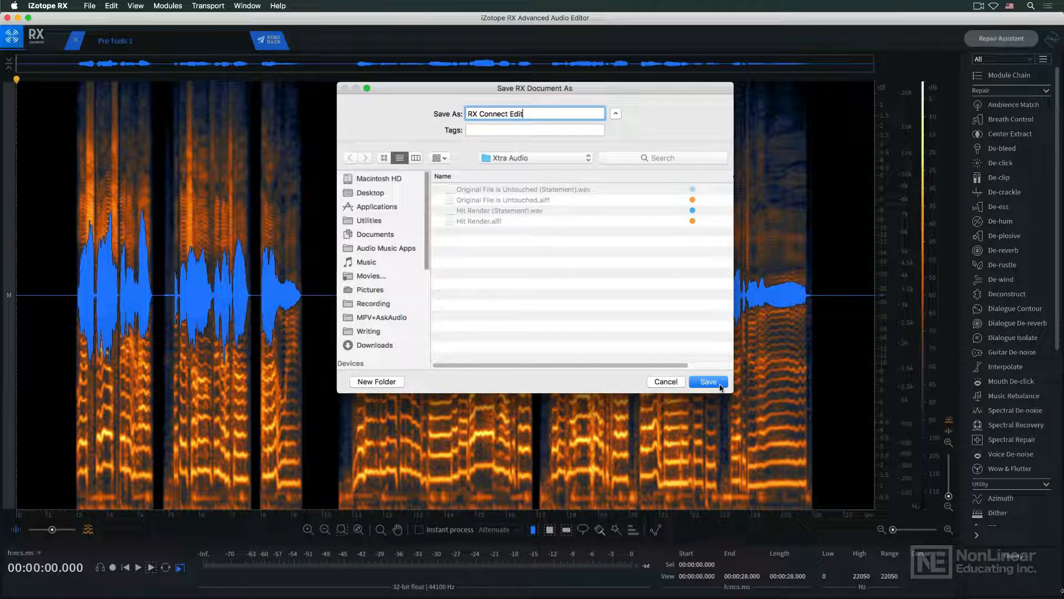
left_click(708, 381)
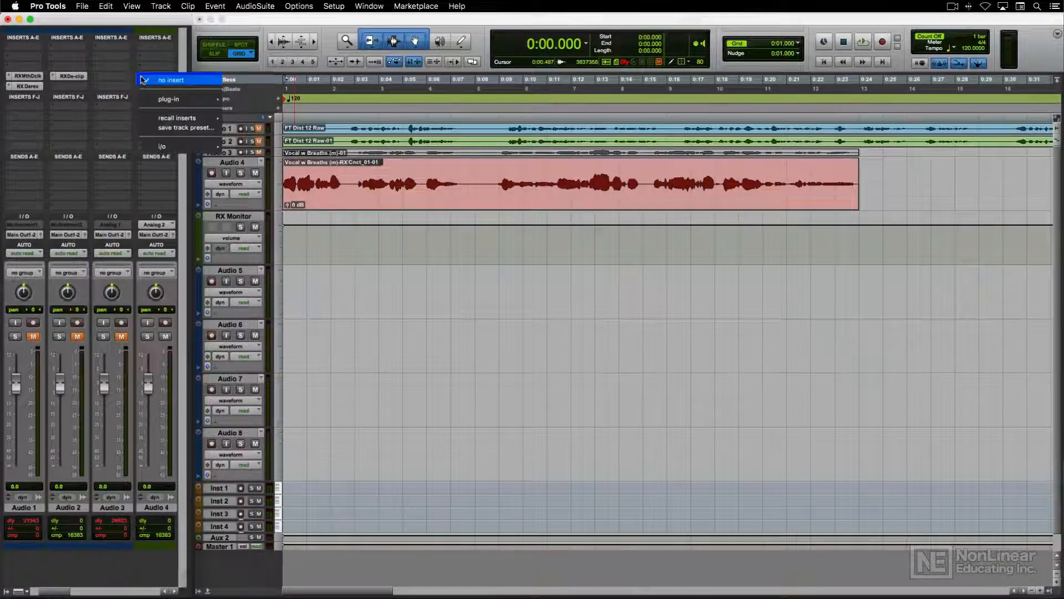
left_click(260, 471)
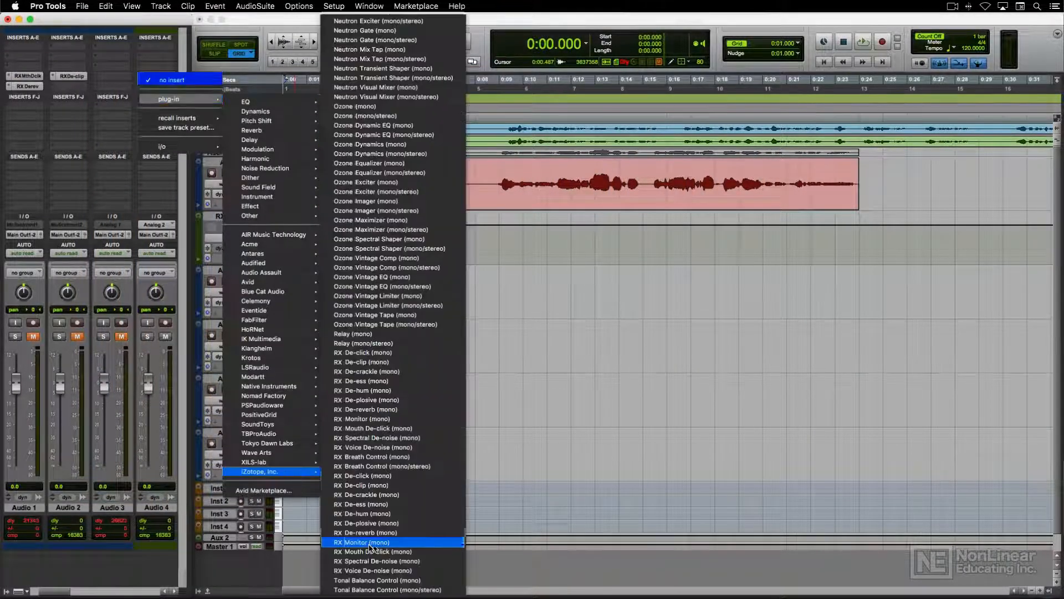
left_click(366, 542)
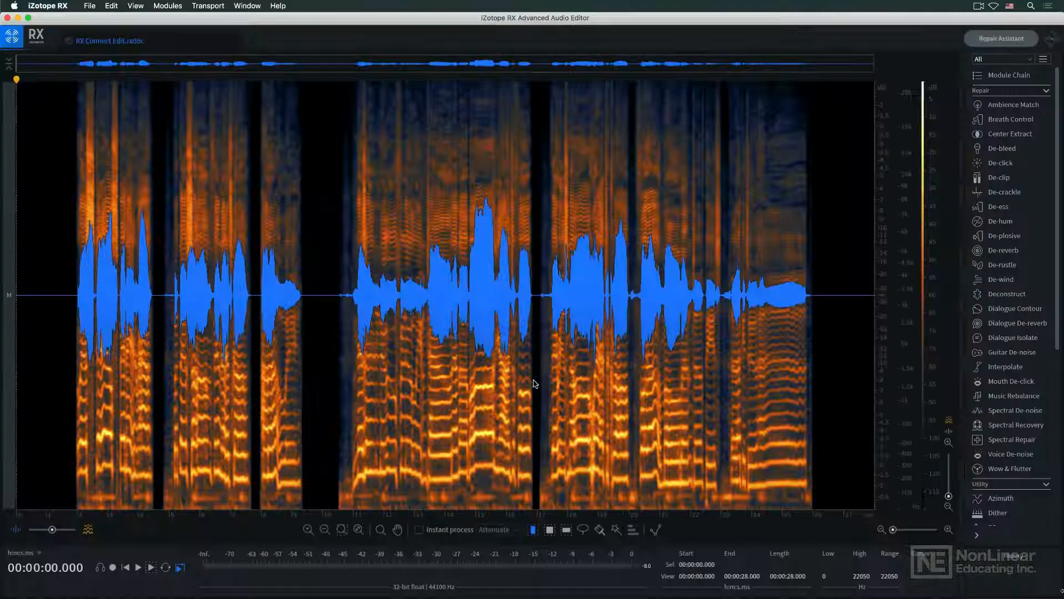
Step: Set the iZotope RX preferences audio driver type to RX Monitor
left_click(50, 7)
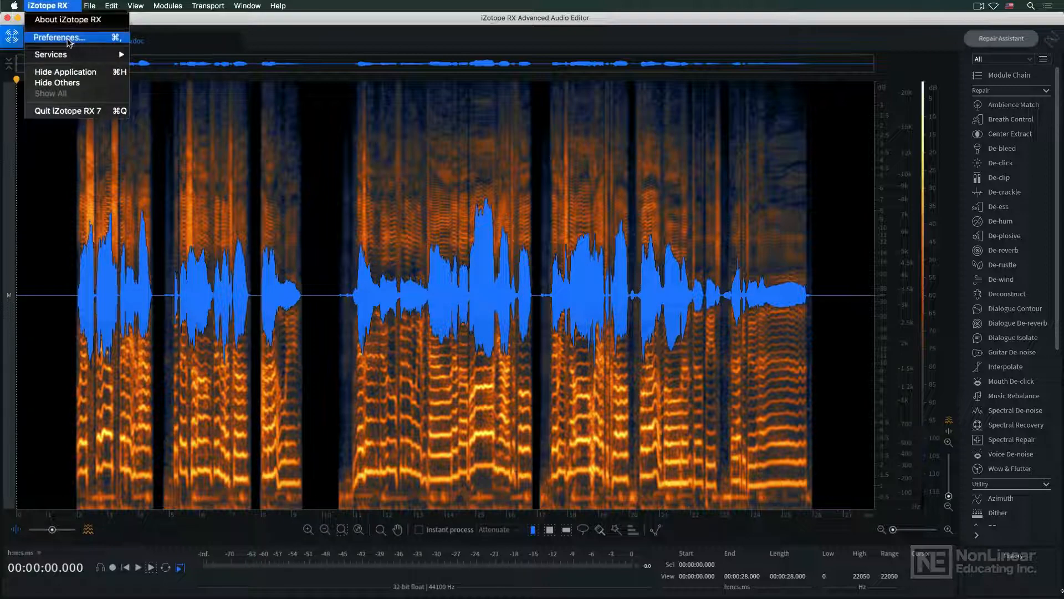
left_click(58, 37)
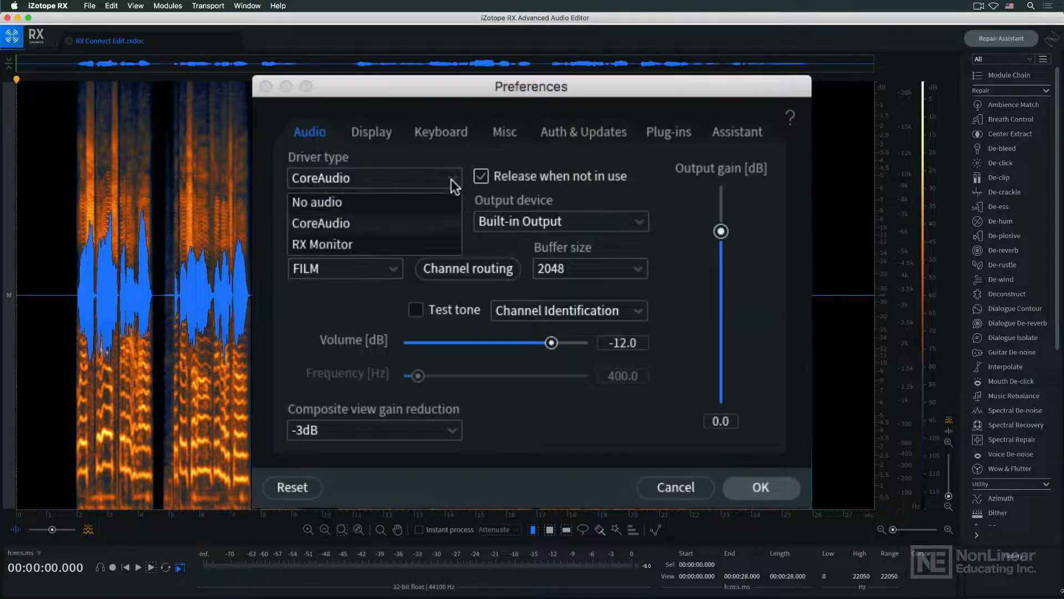
left_click(323, 244)
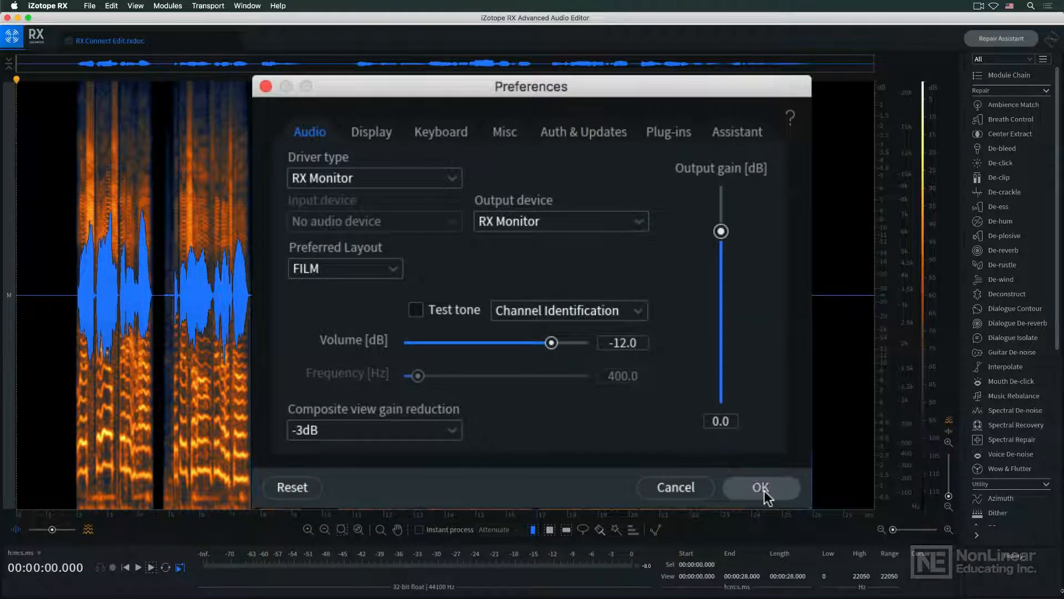
left_click(760, 487)
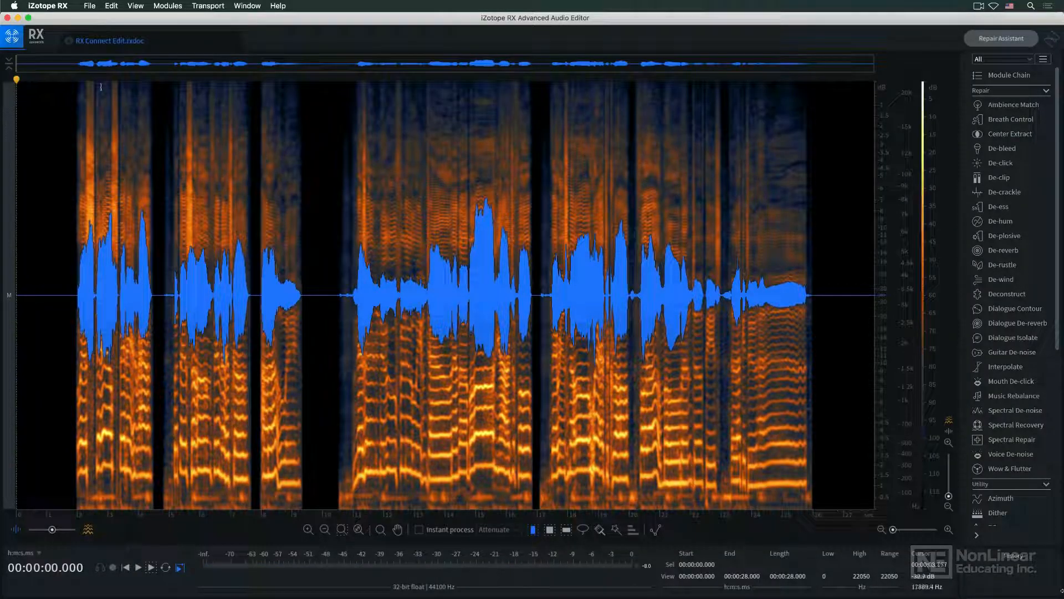
left_click(49, 6)
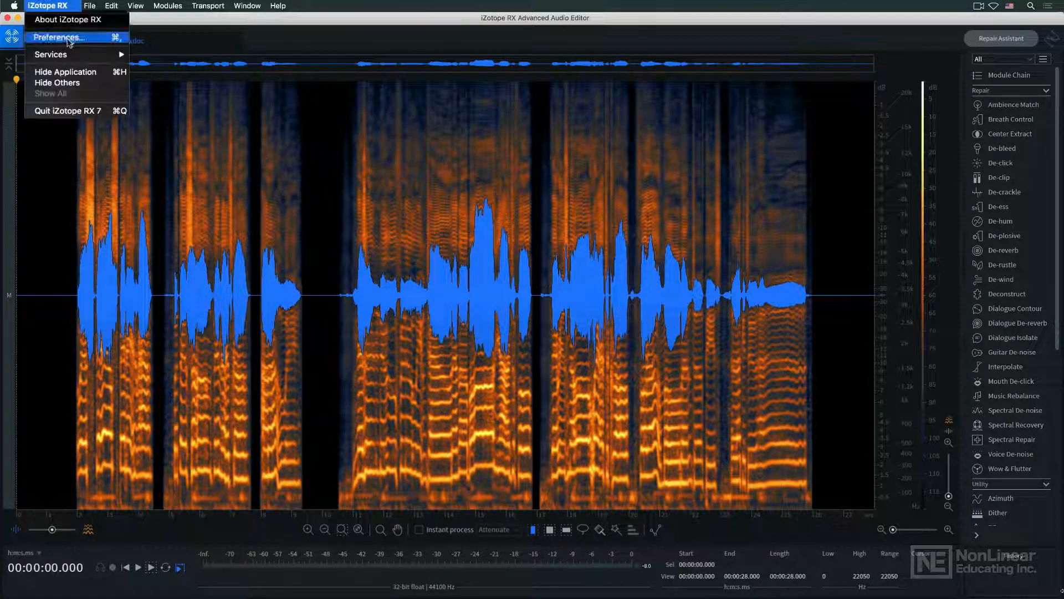
left_click(55, 37)
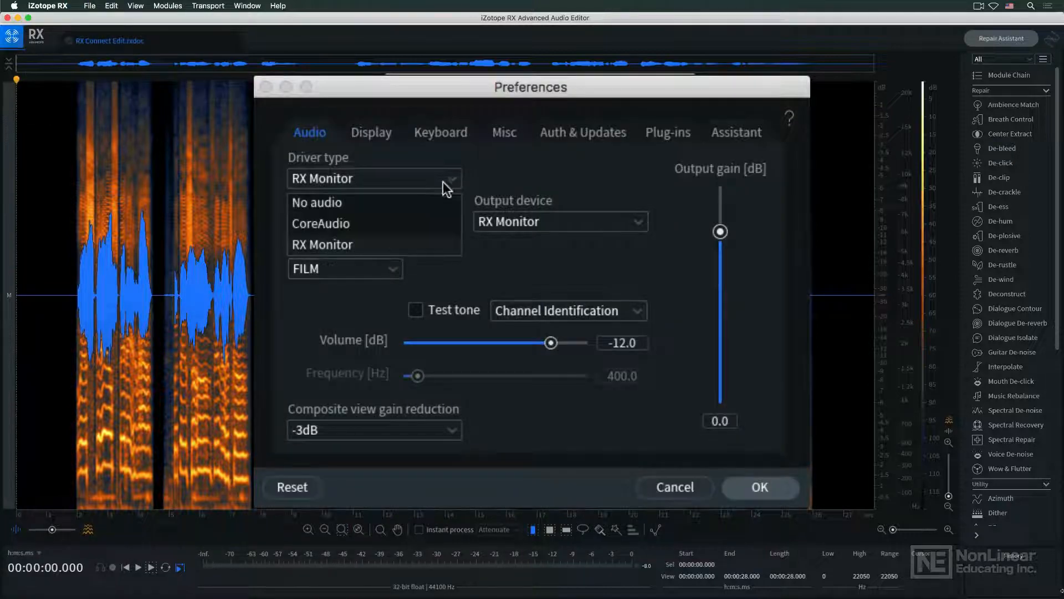
left_click(760, 487)
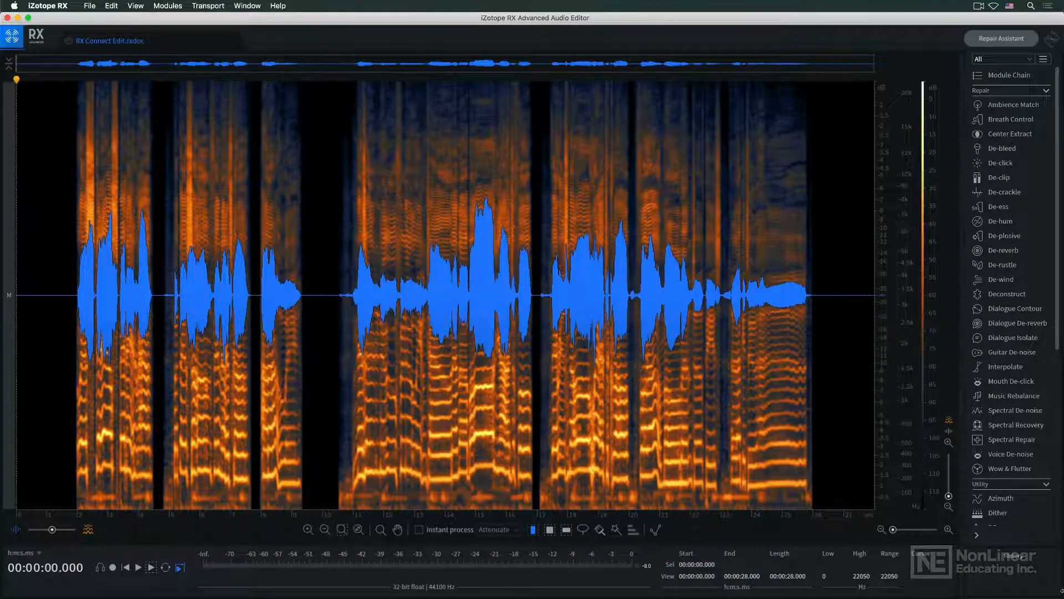